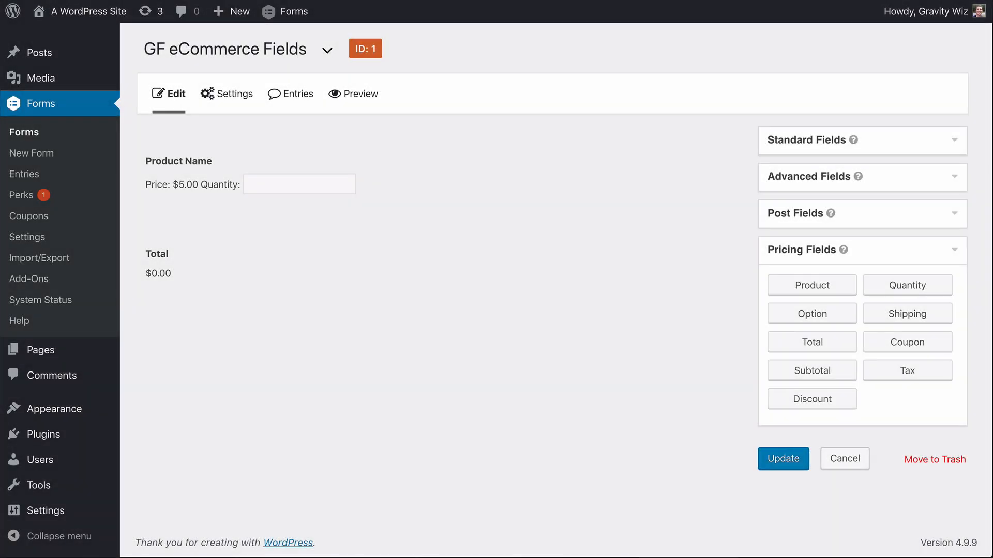
mouse_move(795, 518)
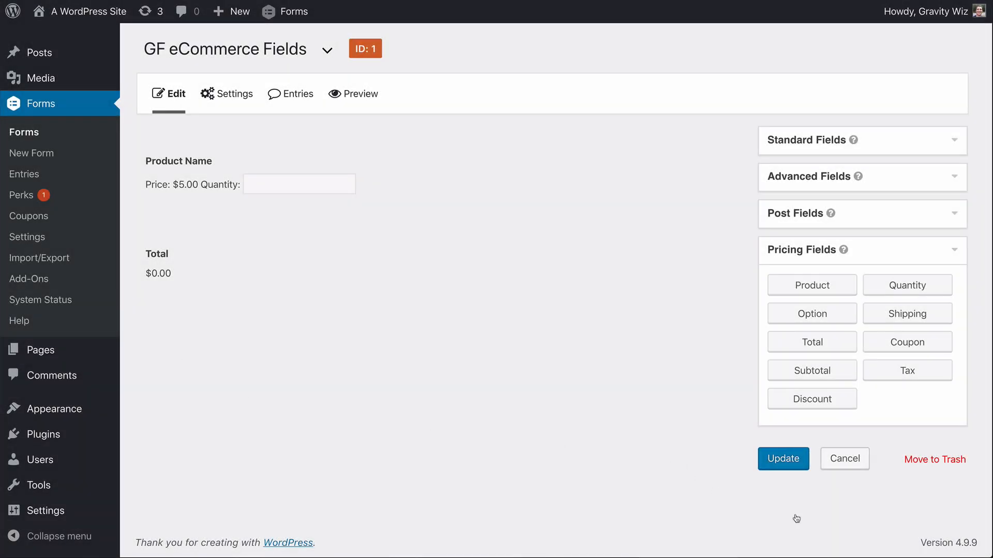
mouse_move(906, 371)
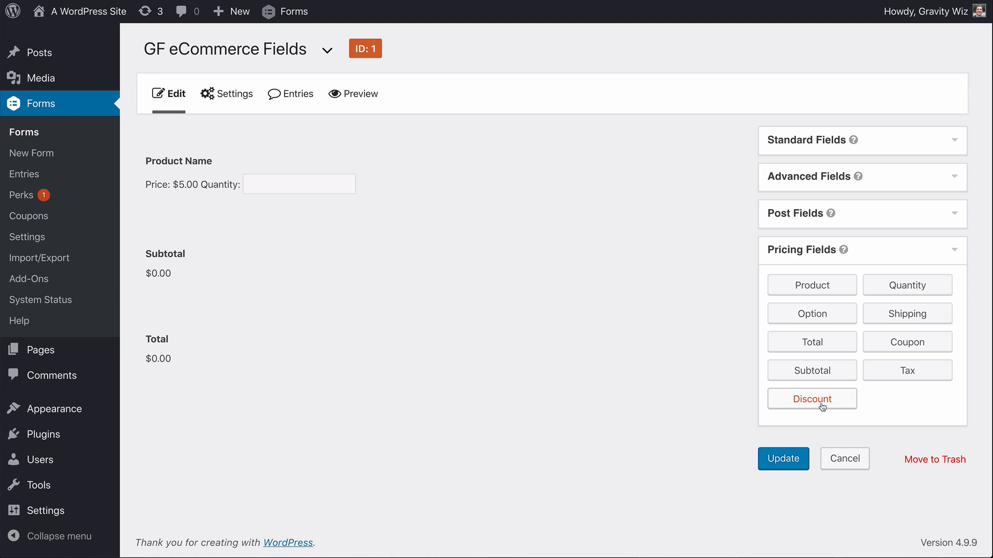
Add a Discount pricing field to the GF eCommerce Fields form.
click(811, 398)
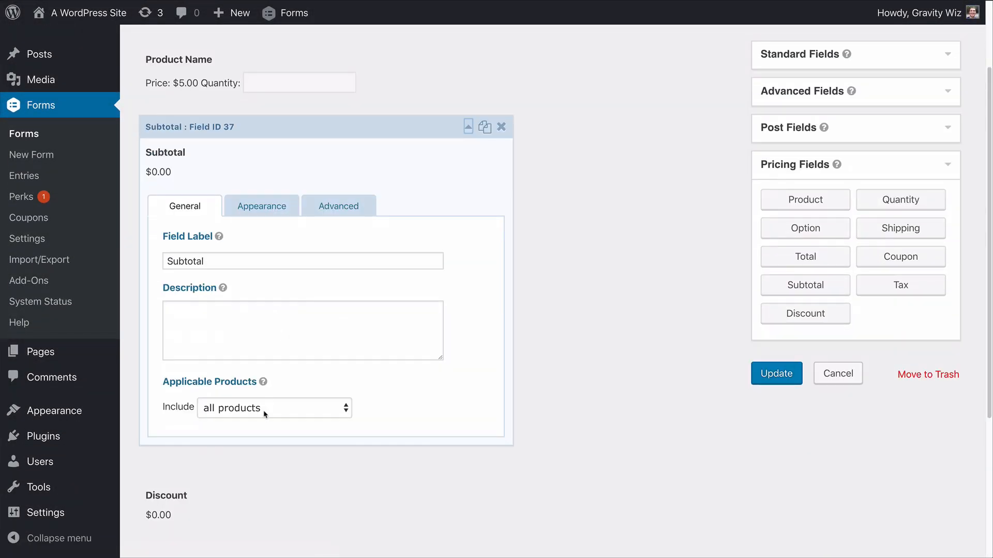
Make the Subtotal include all products with exceptions, then move to the Discount field.
click(274, 408)
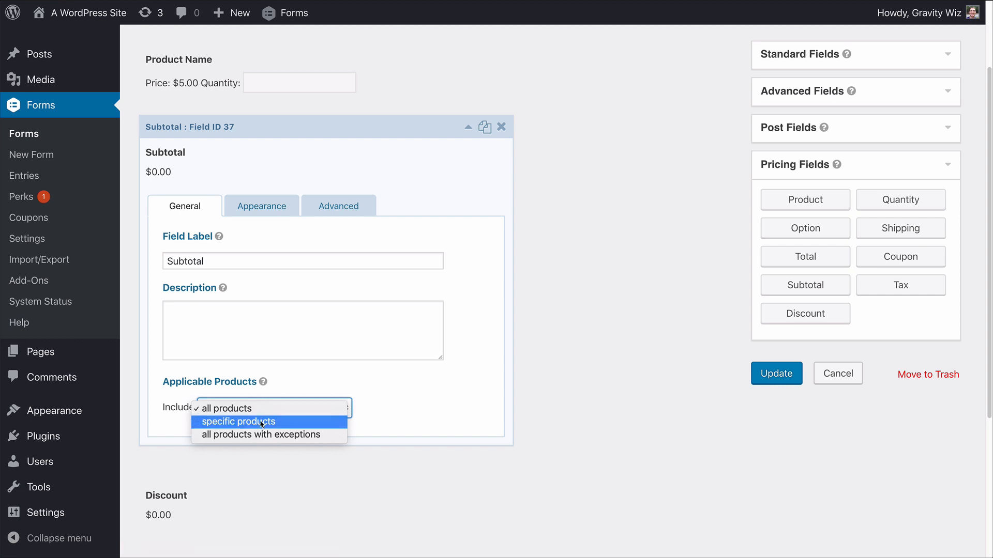
click(260, 435)
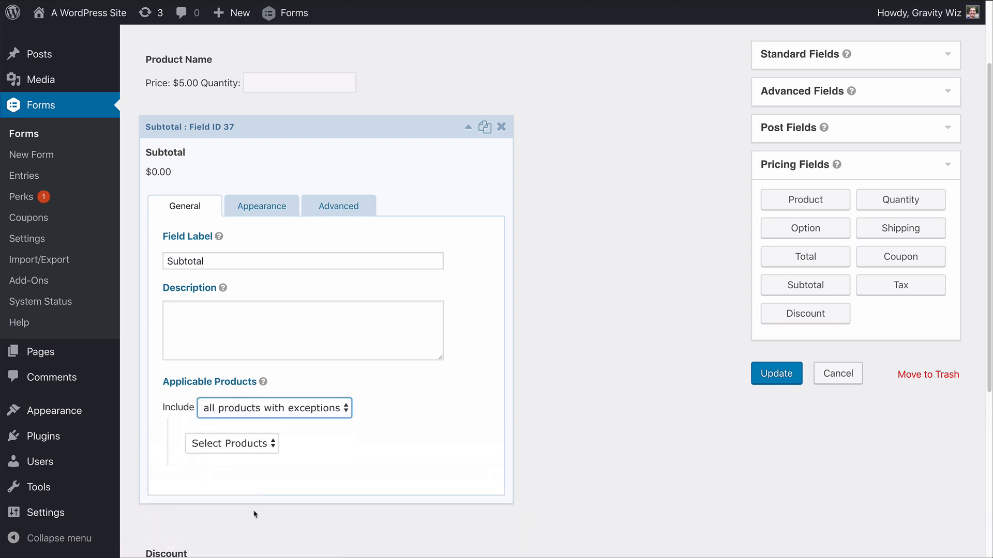
click(231, 443)
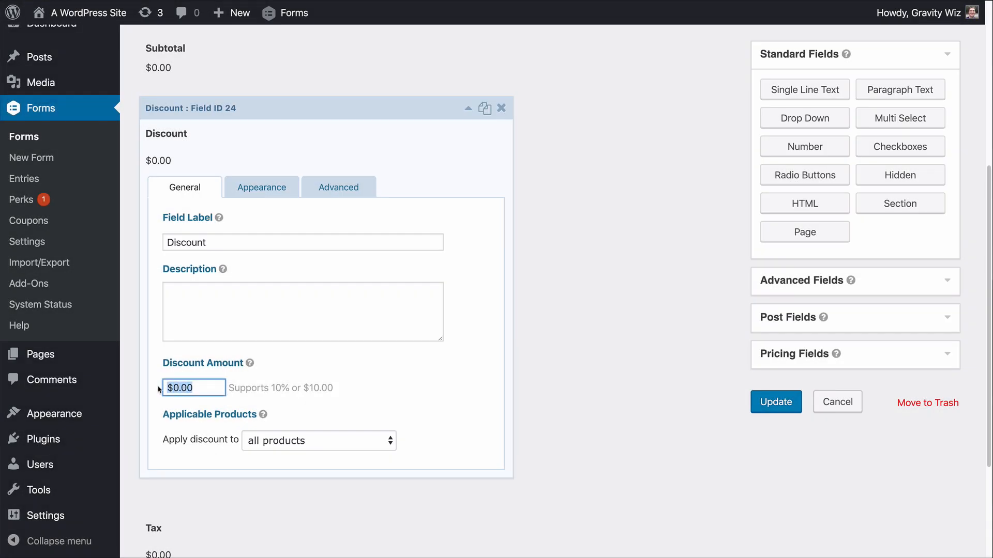
Give the Discount an amount of 10 and conditional logic requiring Another Product is Option One.
text(10)
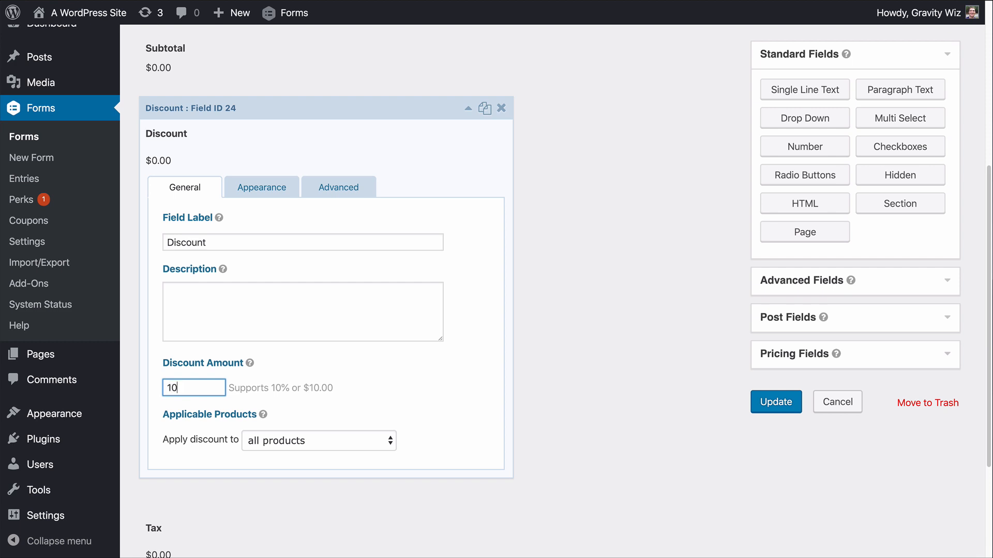
click(338, 187)
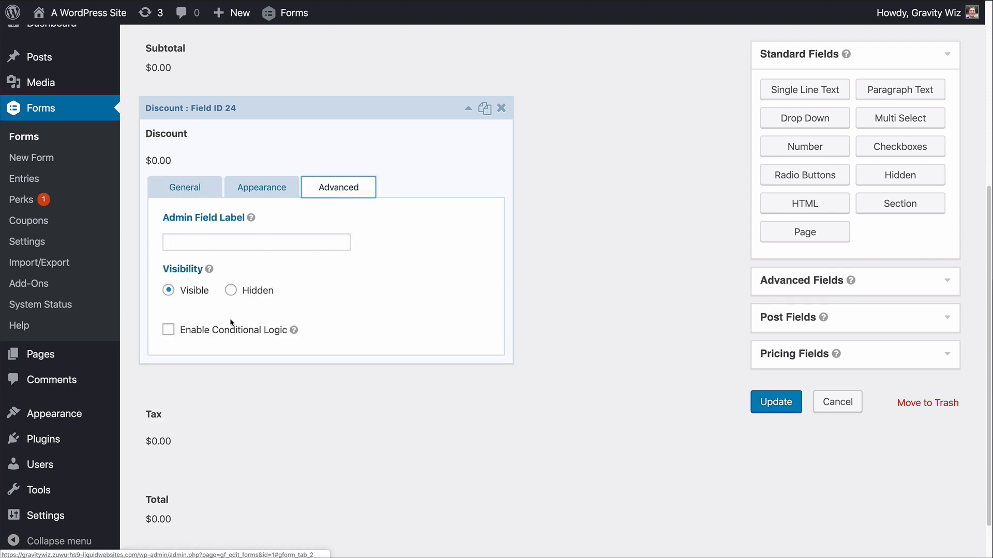
click(169, 330)
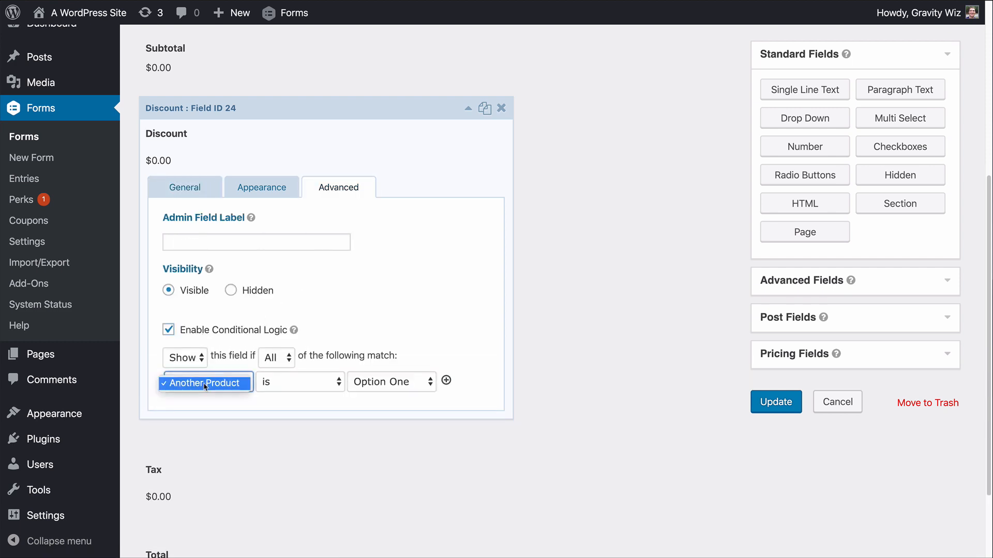
click(205, 382)
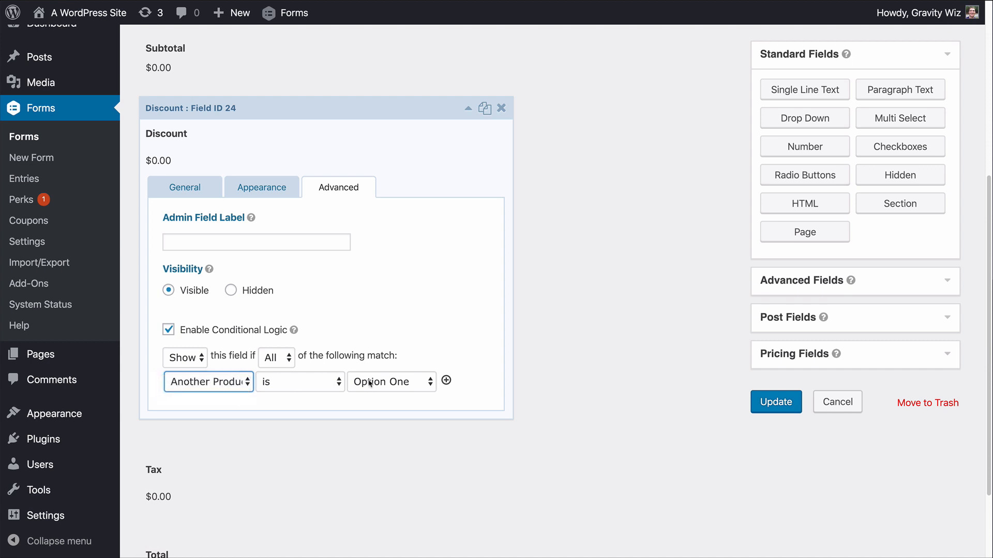
click(391, 381)
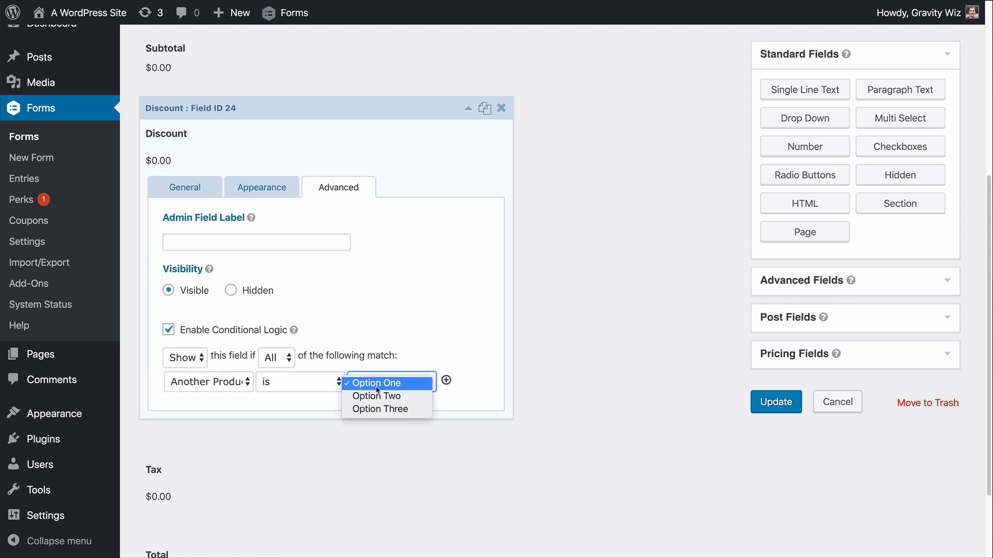
click(375, 383)
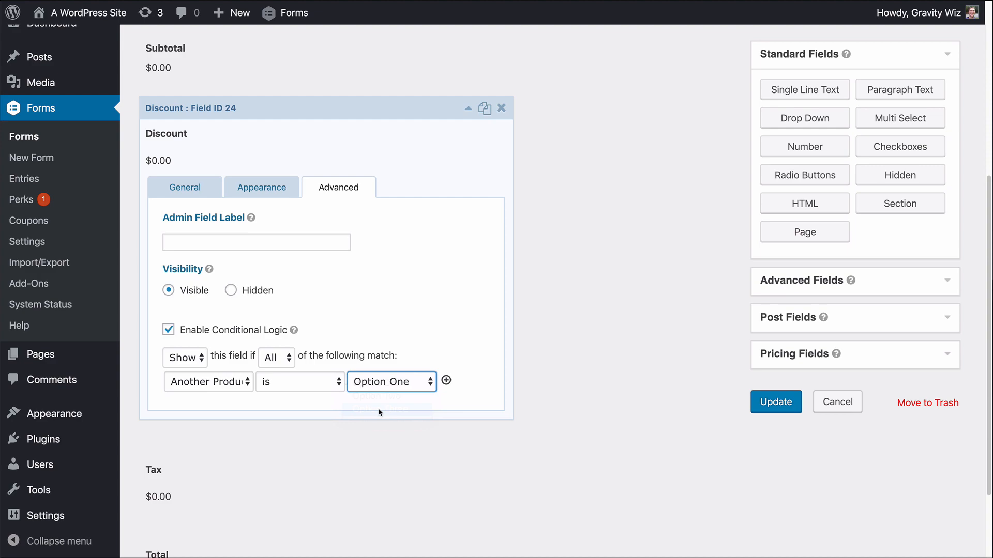
click(391, 381)
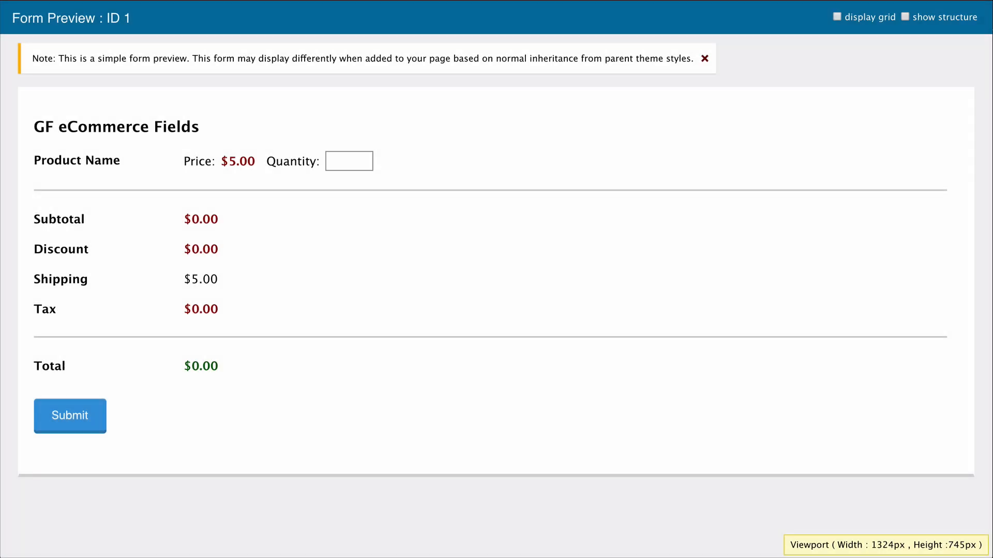
Preview the form showing product, Subtotal, Discount, Shipping, Tax and Total lines.
click(348, 160)
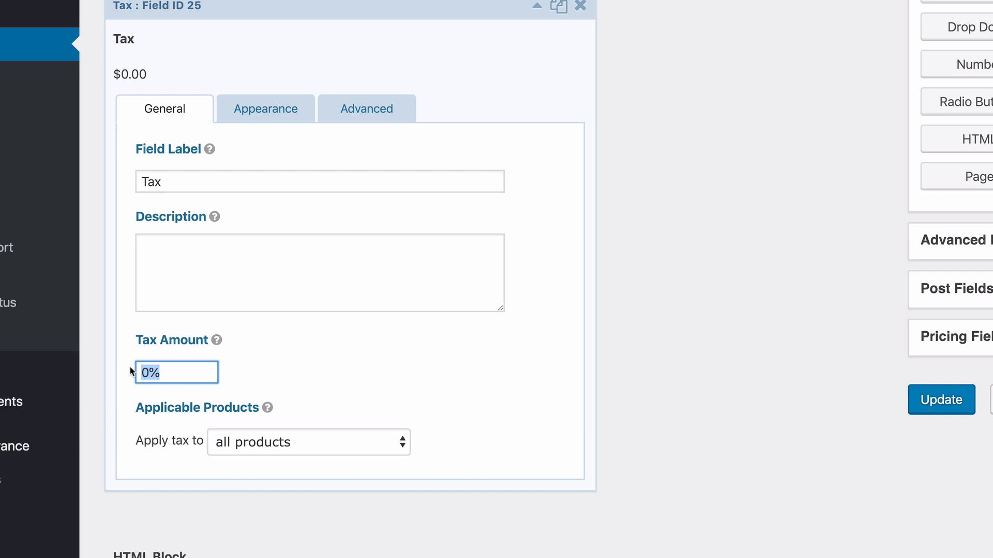
Set the Tax field's amount to 7%.
text(7%)
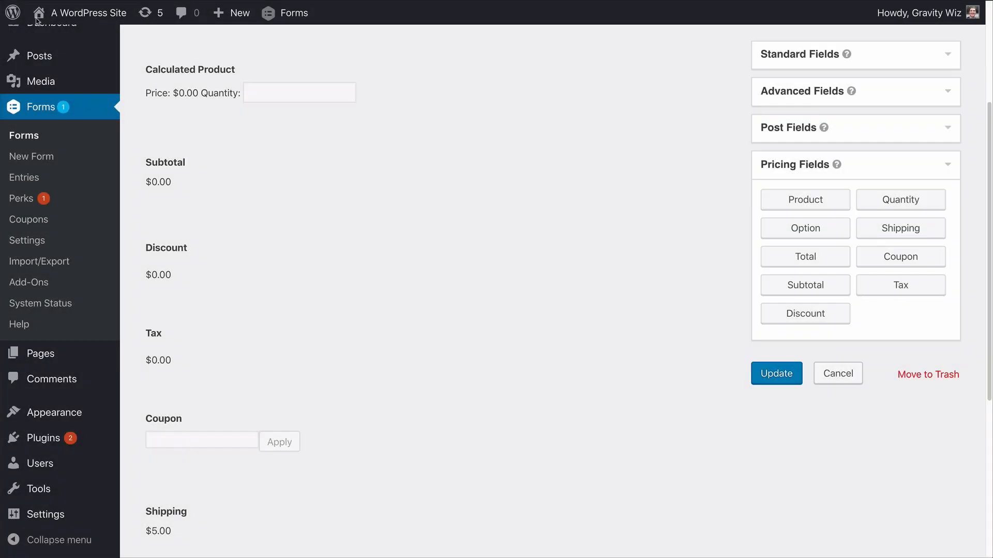
Build the Calculated Product formula as {subtotal} - {coupons} using merge tags.
click(190, 70)
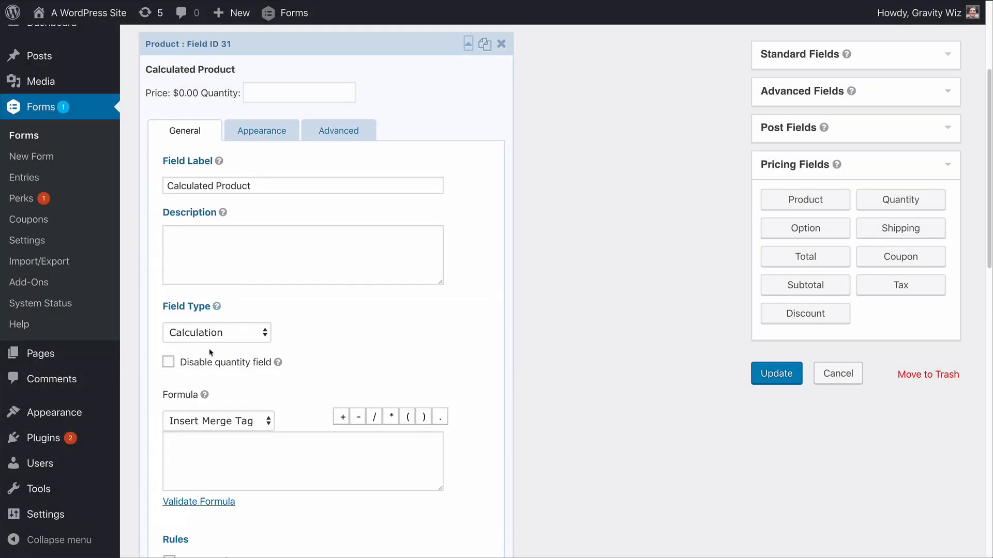
click(217, 420)
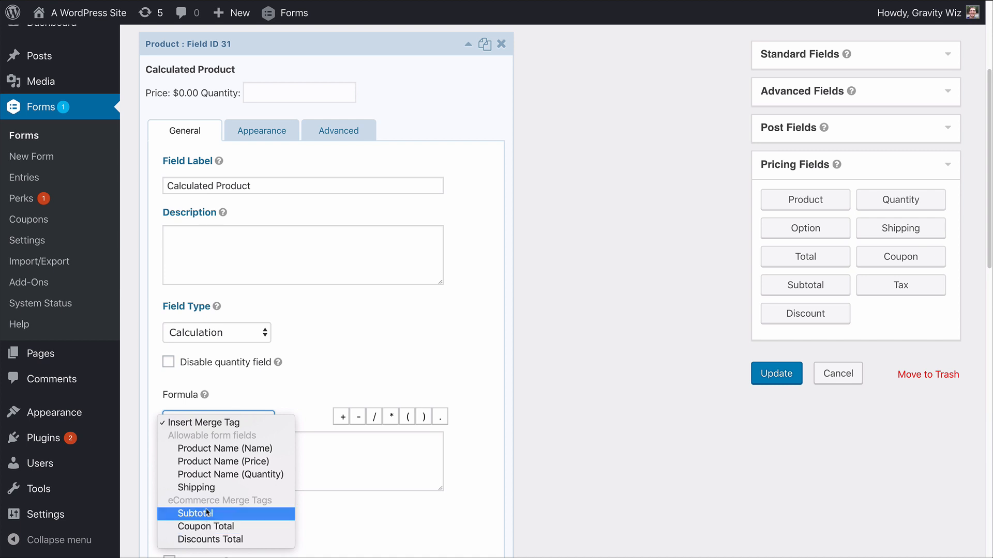
click(195, 513)
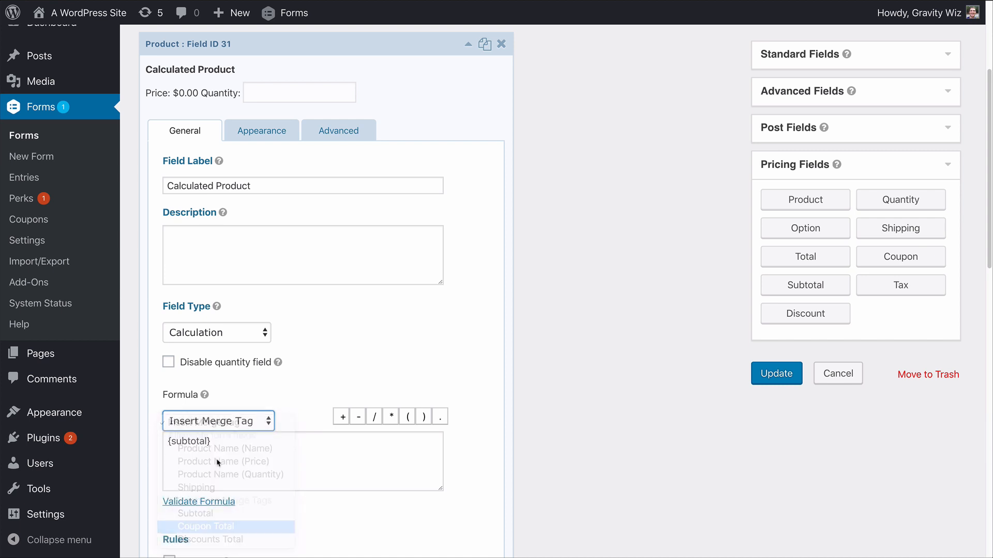
click(206, 526)
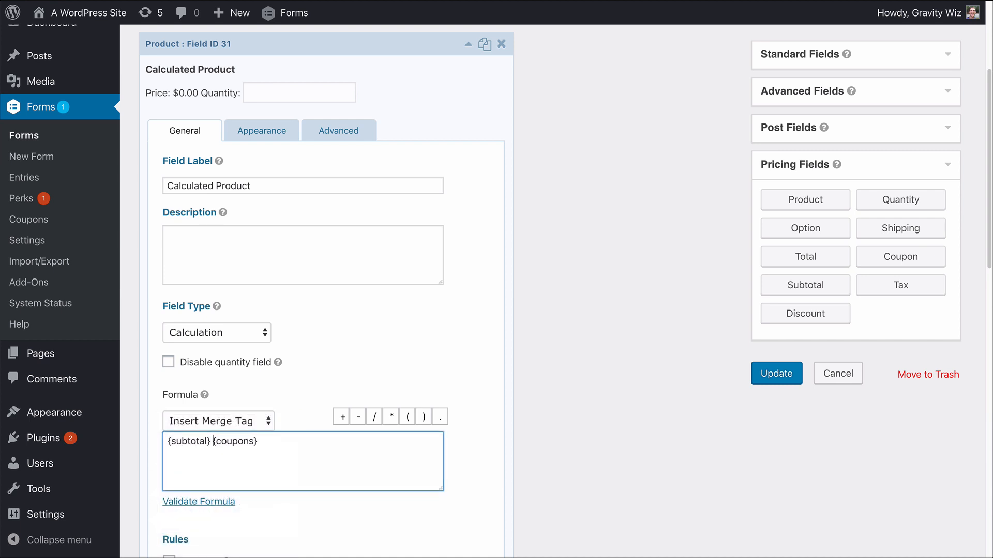
text(-)
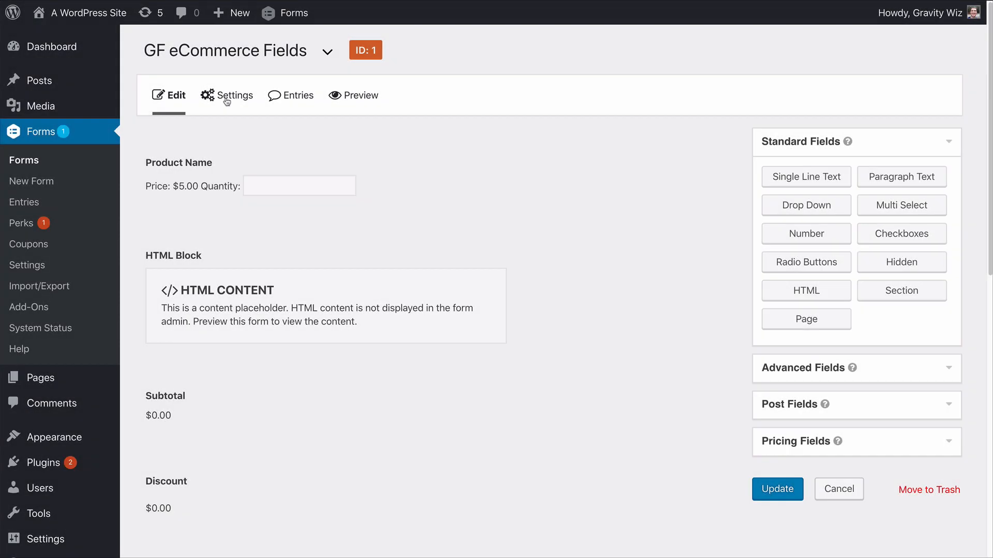
Review the form's default confirmation under Settings, then preview the form.
click(234, 96)
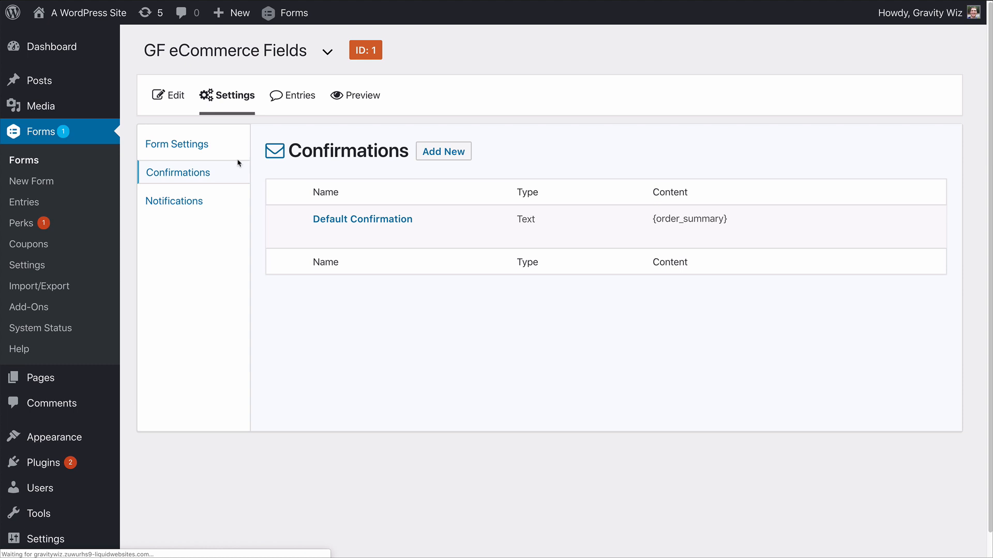
click(362, 219)
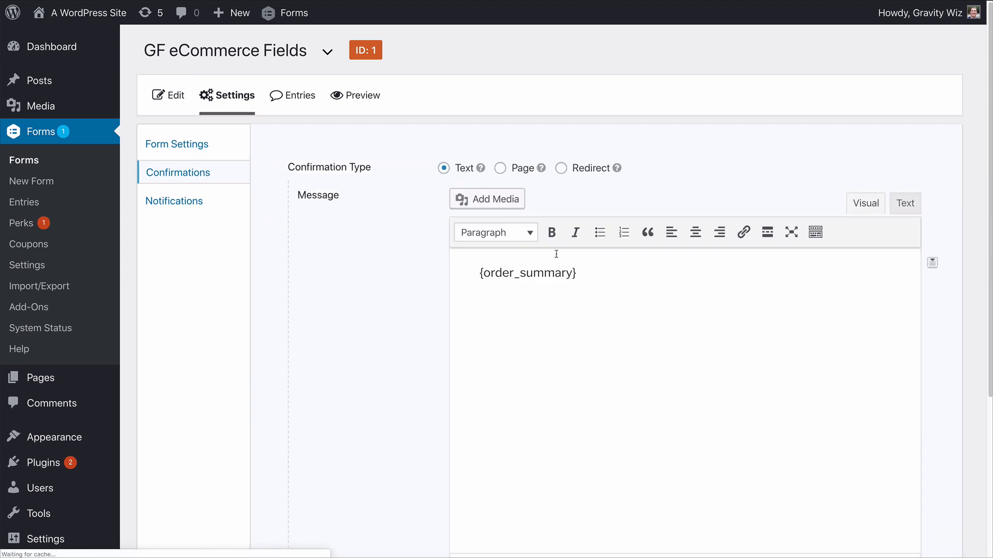
click(355, 95)
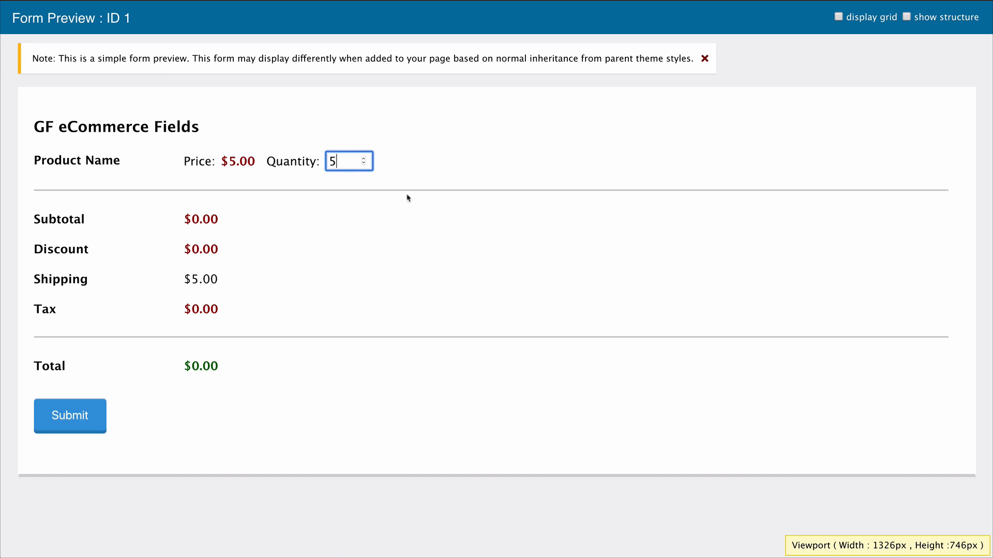